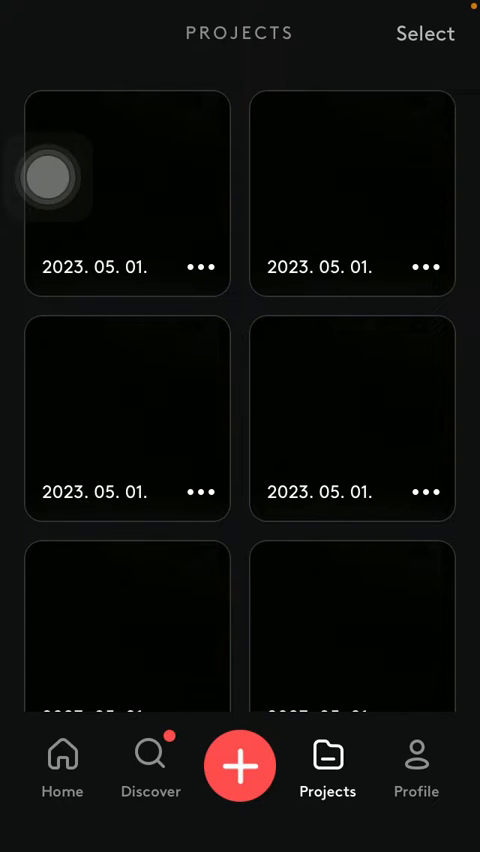
# Start a new project from the Projects screen's red plus button
pyautogui.click(240, 765)
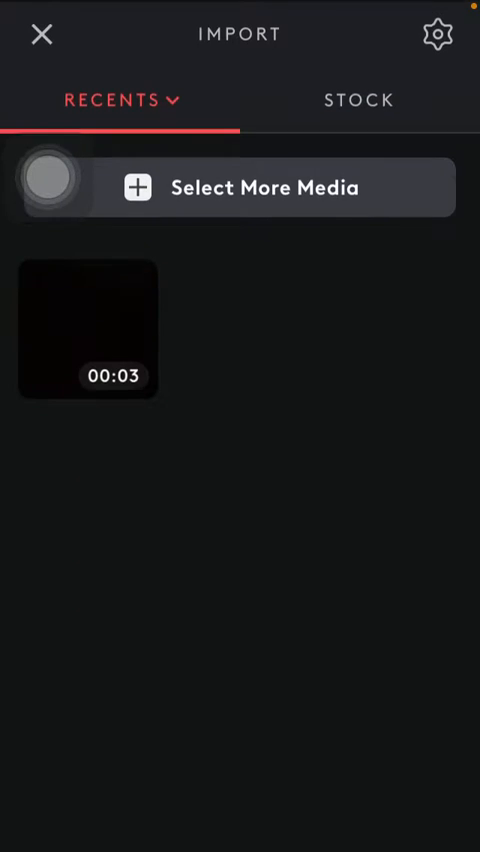
# Select the 00:03 black clip from Recents for the new project
pyautogui.click(82, 328)
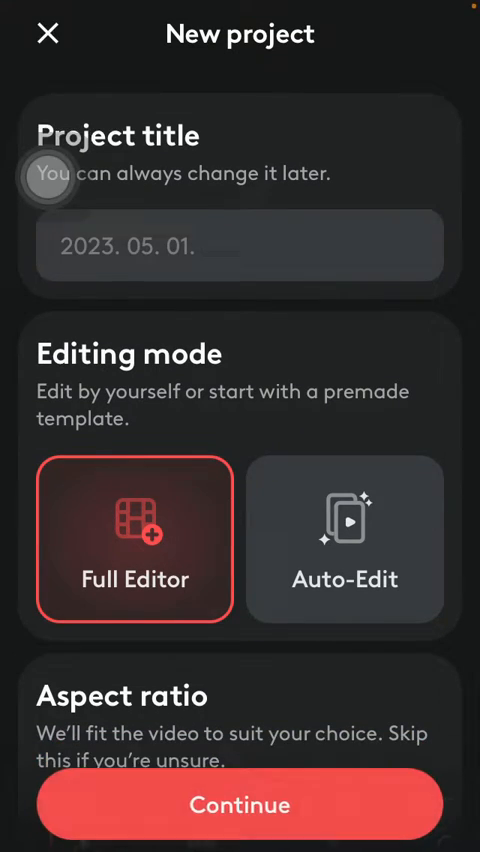
# Create the project in Full Editor mode with the default date title
pyautogui.click(240, 804)
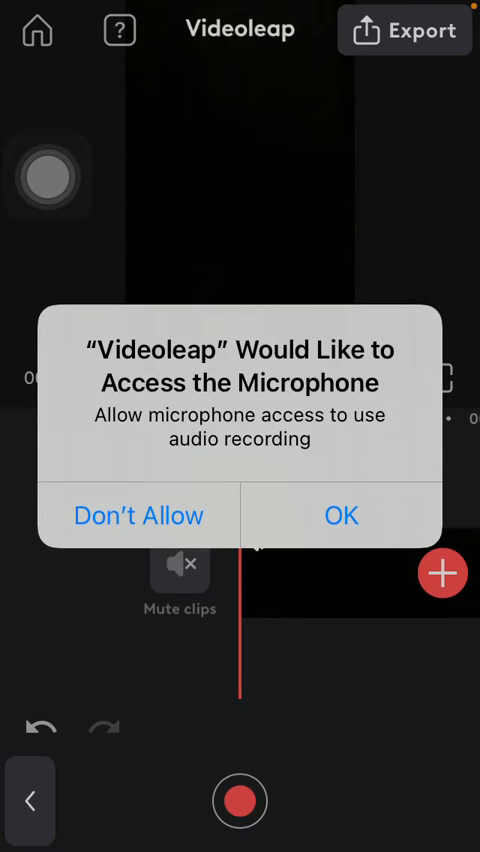
# Grant microphone access and begin recording the voiceover
pyautogui.click(340, 515)
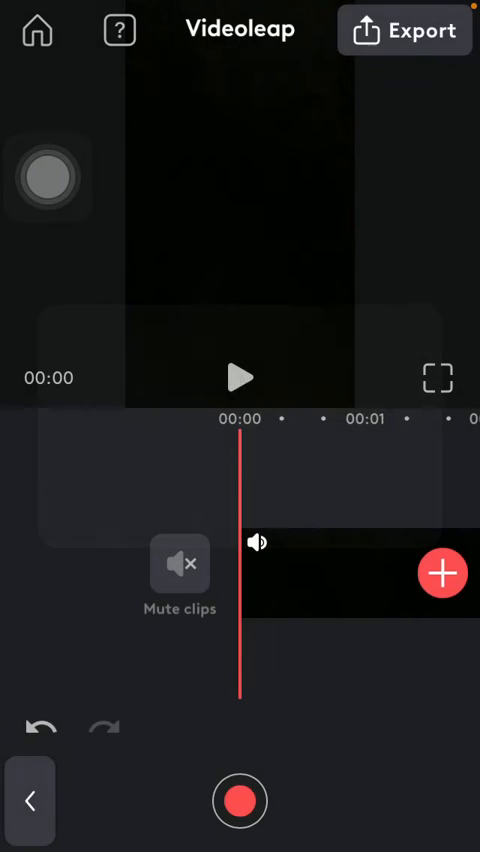
pyautogui.click(240, 801)
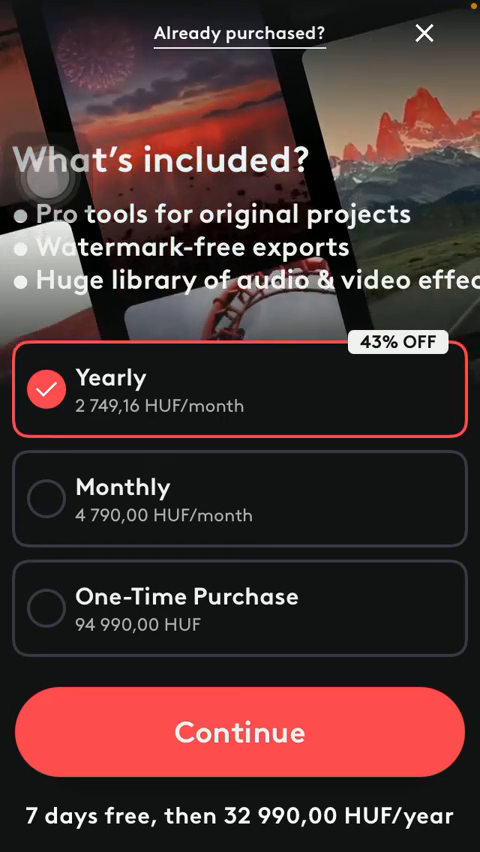
# Dismiss the subscription offer and place the two-second Voiceover clip above the black clip
pyautogui.click(424, 33)
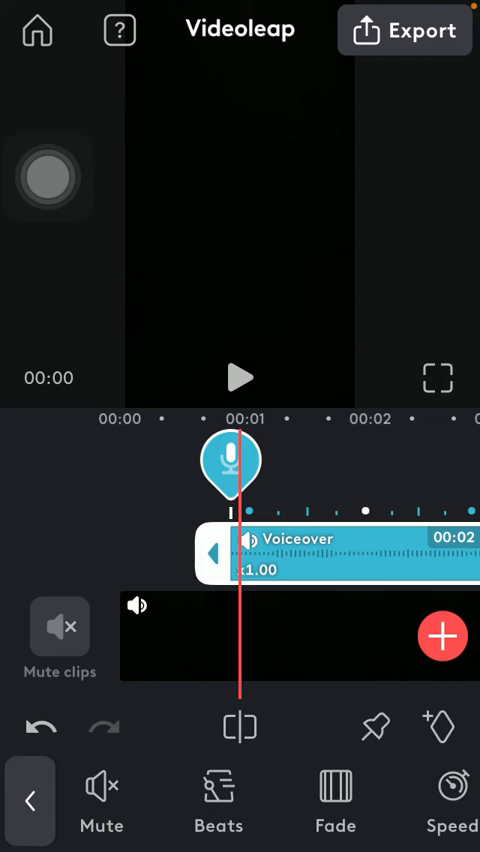
pyautogui.hscroll(-3)
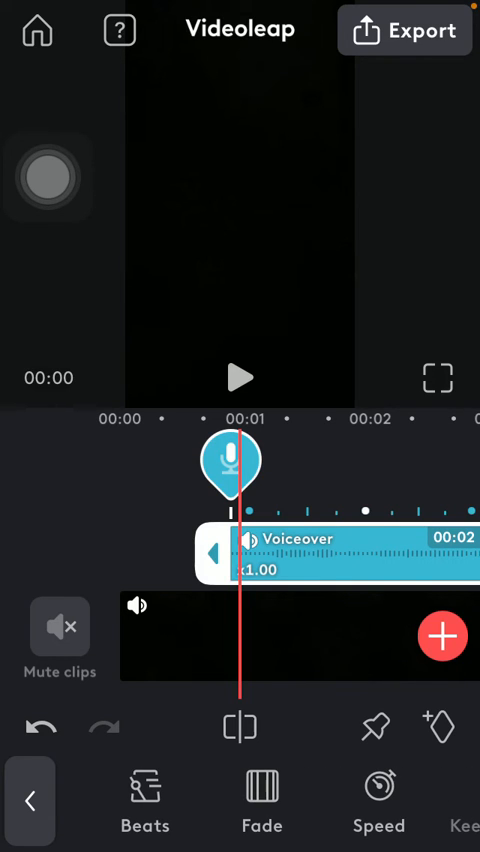